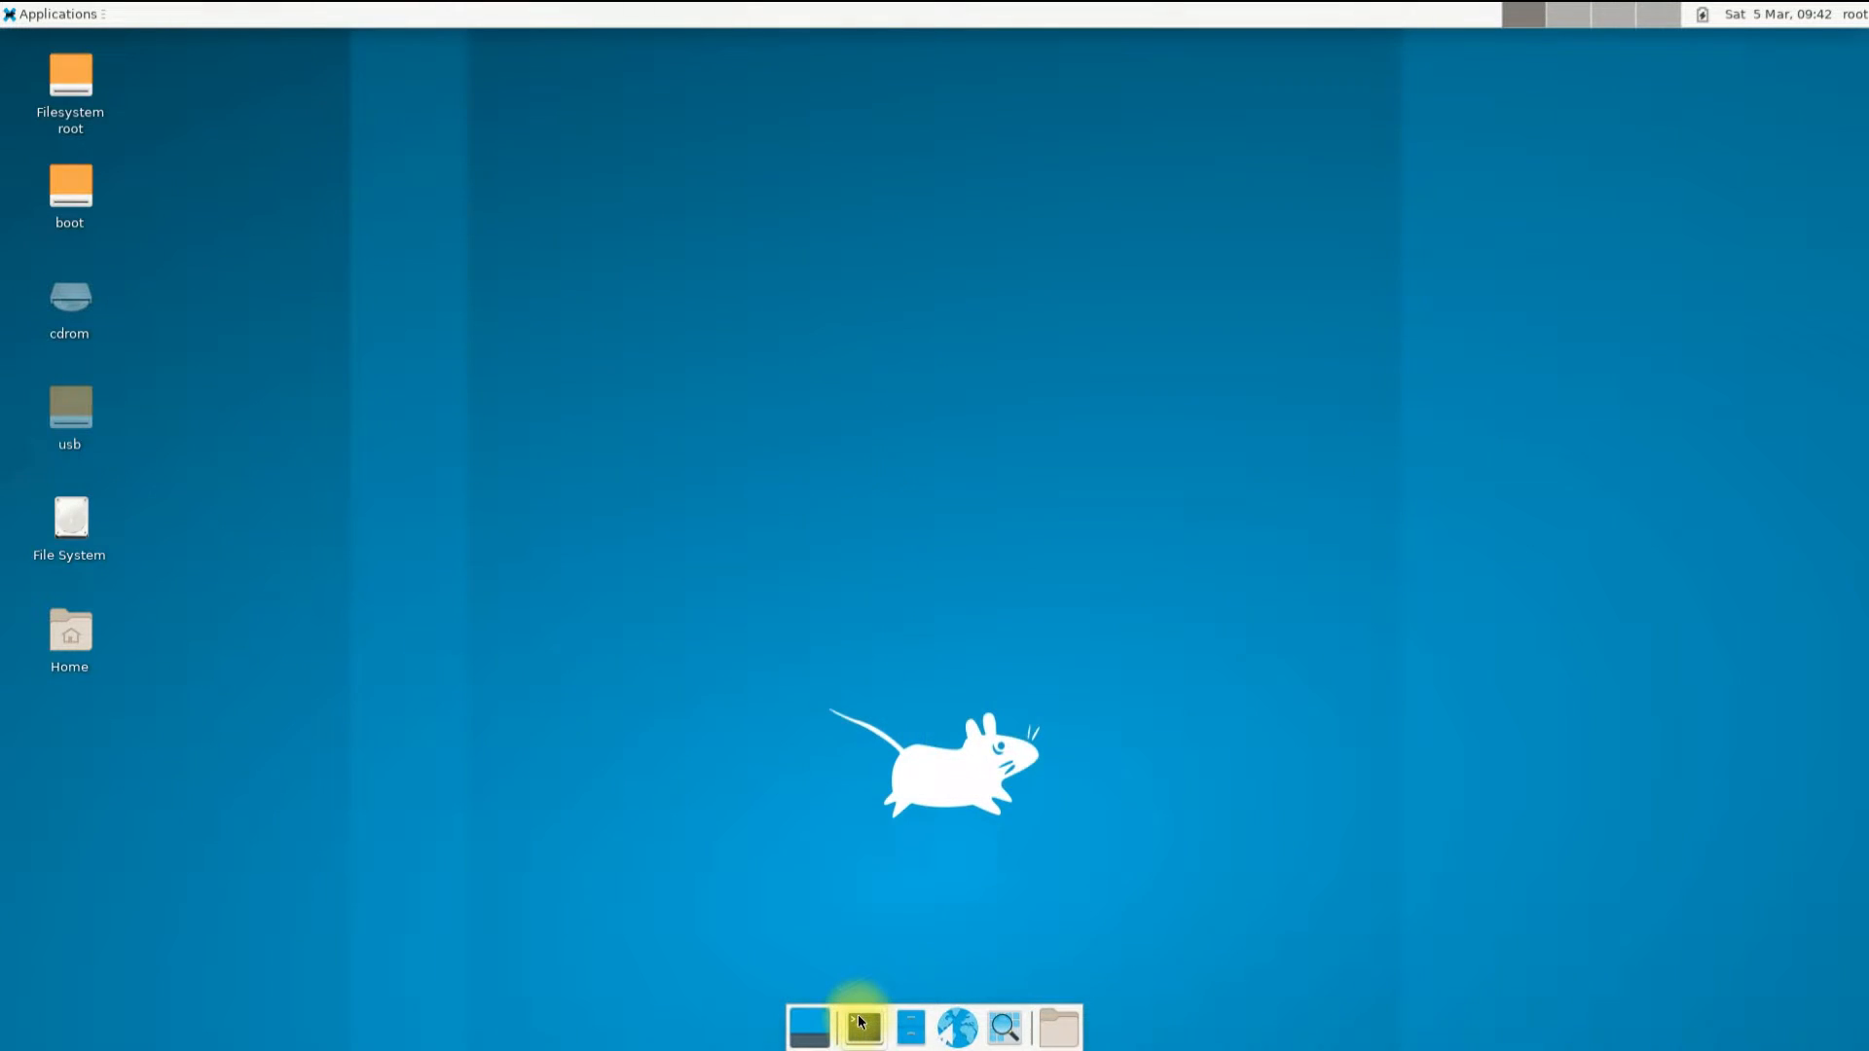
Launch Xfce Terminal from the dock and drag its corner to enlarge the window
{"action": "left_click", "coordinate": [861, 1024]}
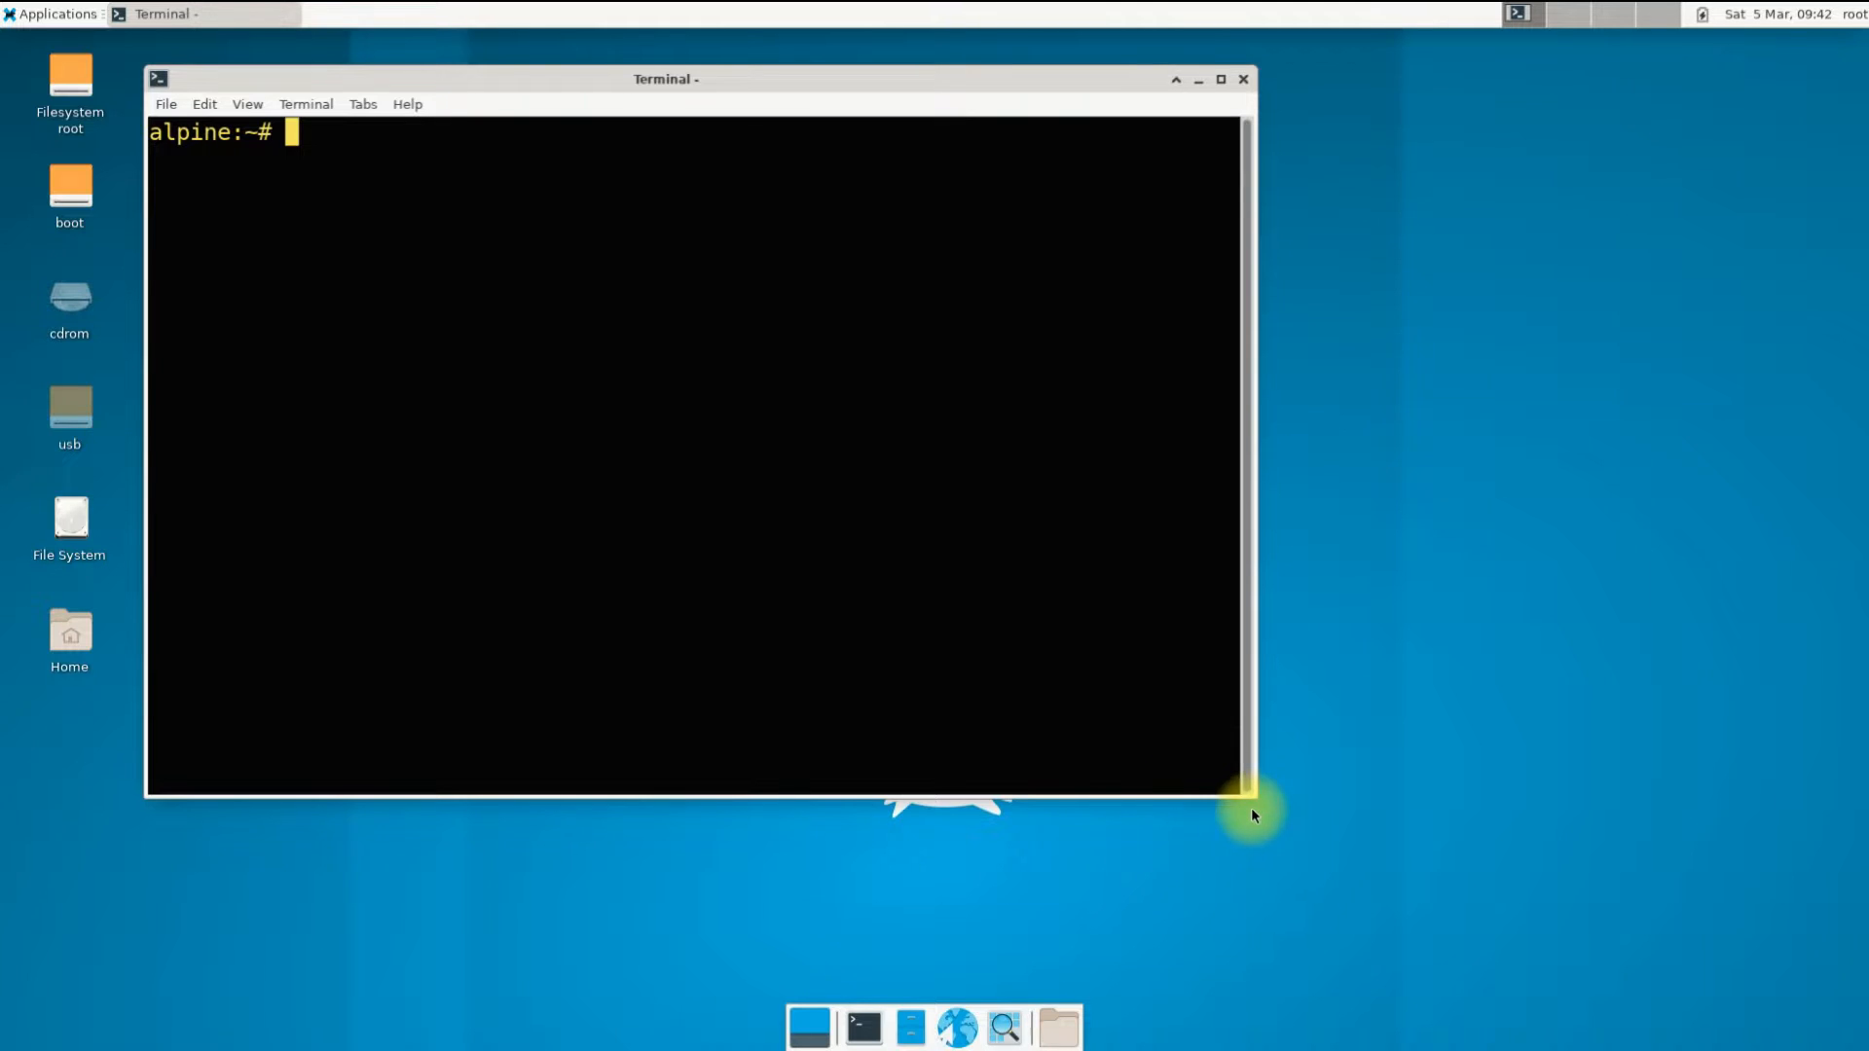
{"action": "left_click_drag", "start_coordinate": [1252, 796], "coordinate": [1746, 966]}
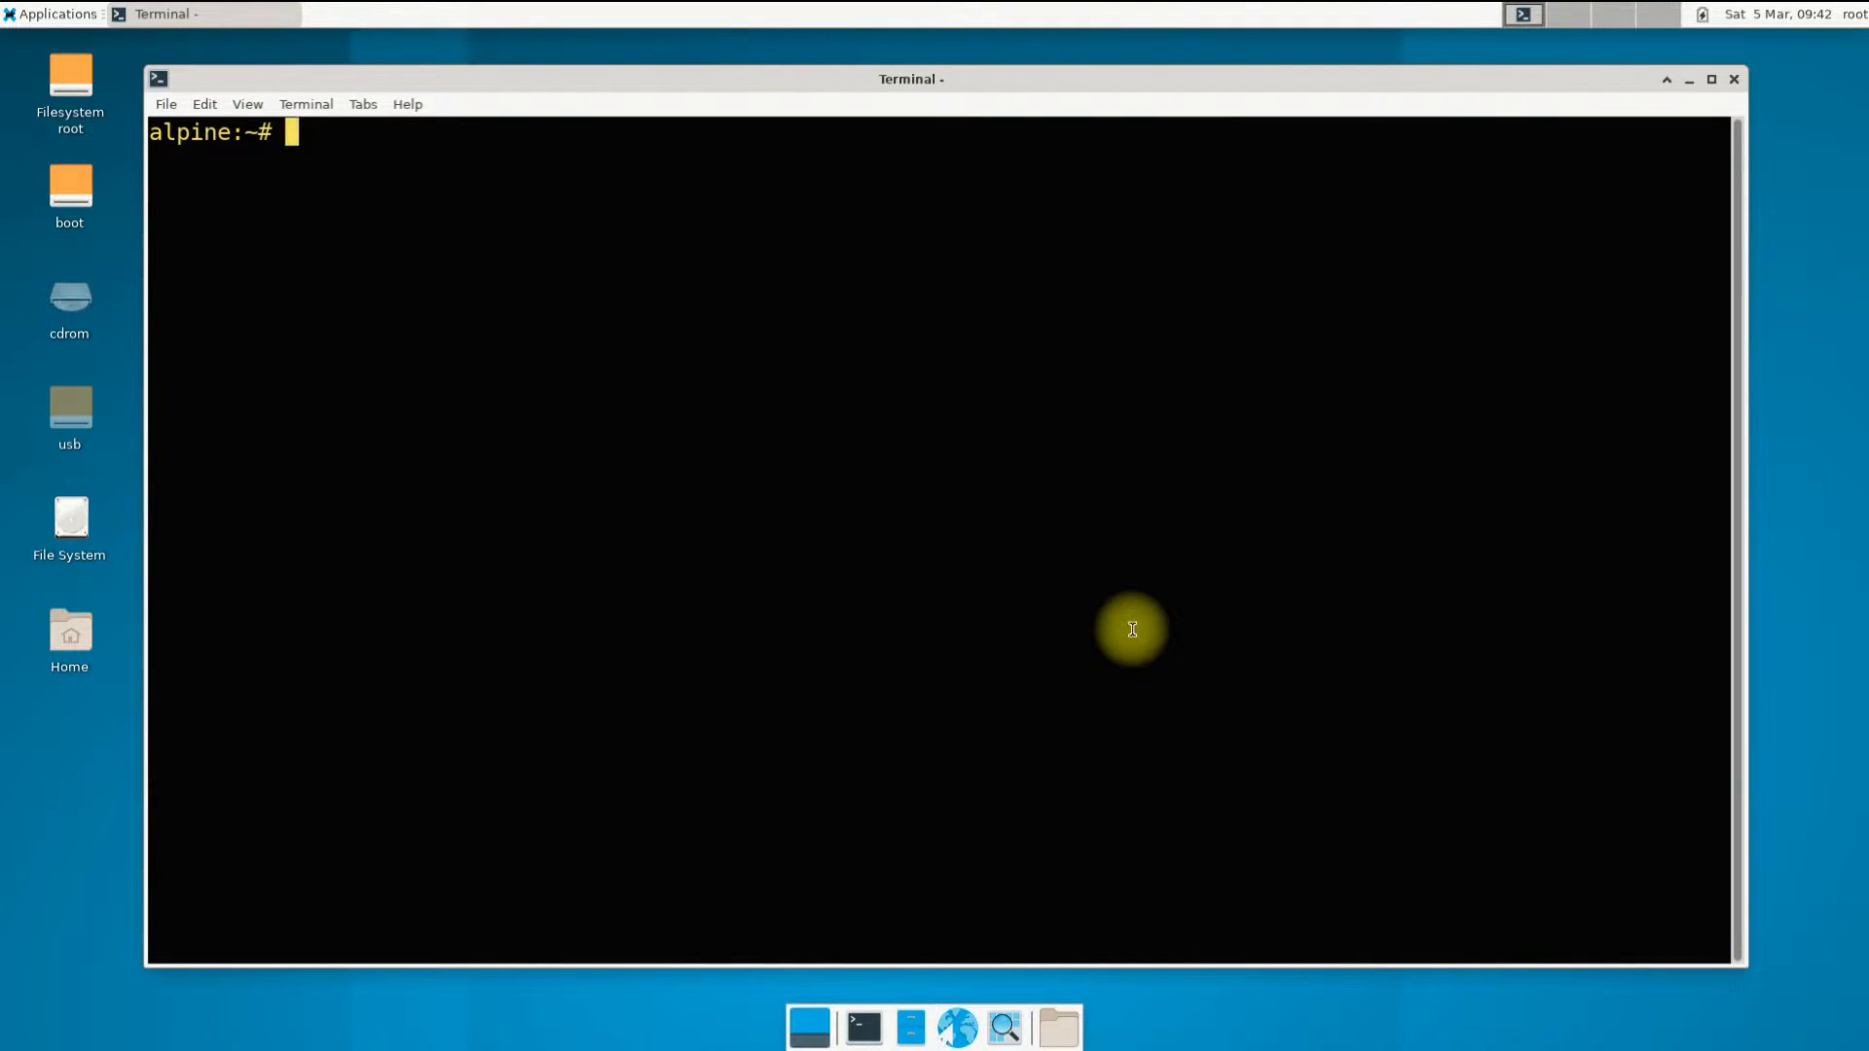
Run 'apk update' and then 'apk search wine' to list Wine packages
{"action": "type", "text": "apk update"}
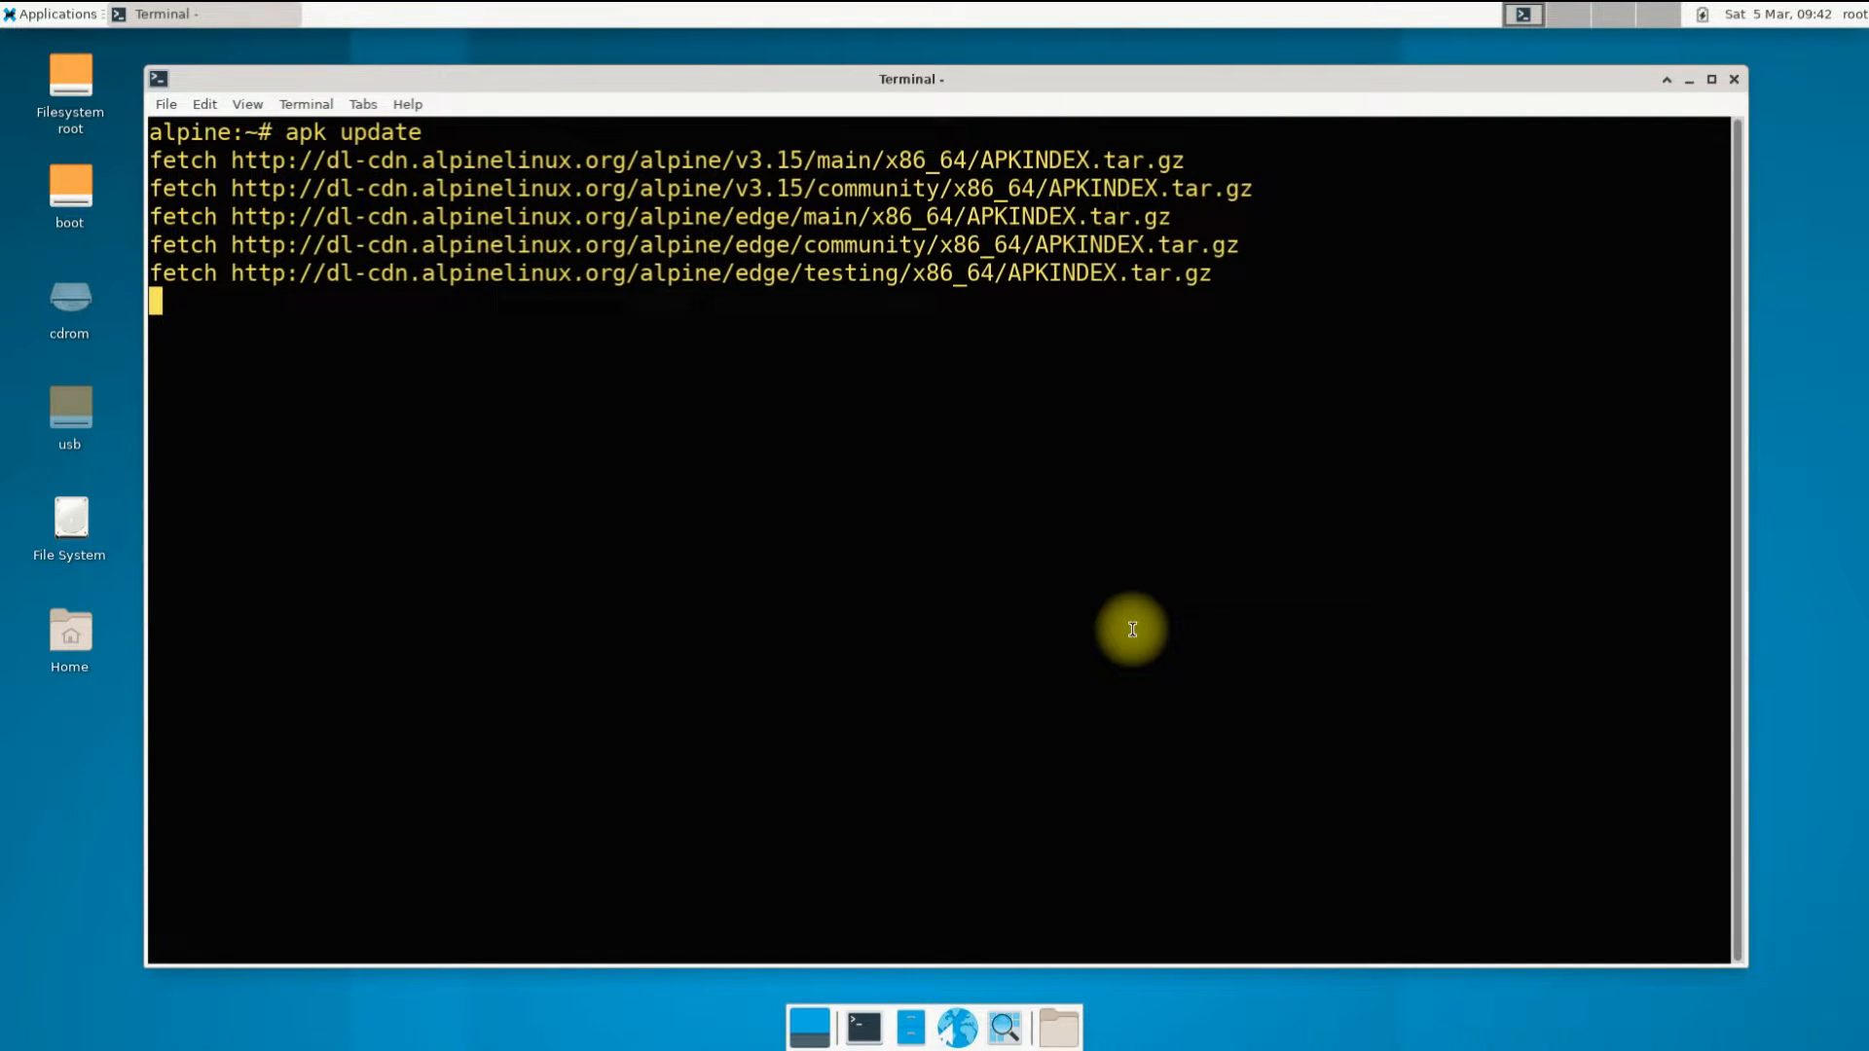
{"action": "type", "text": "apk"}
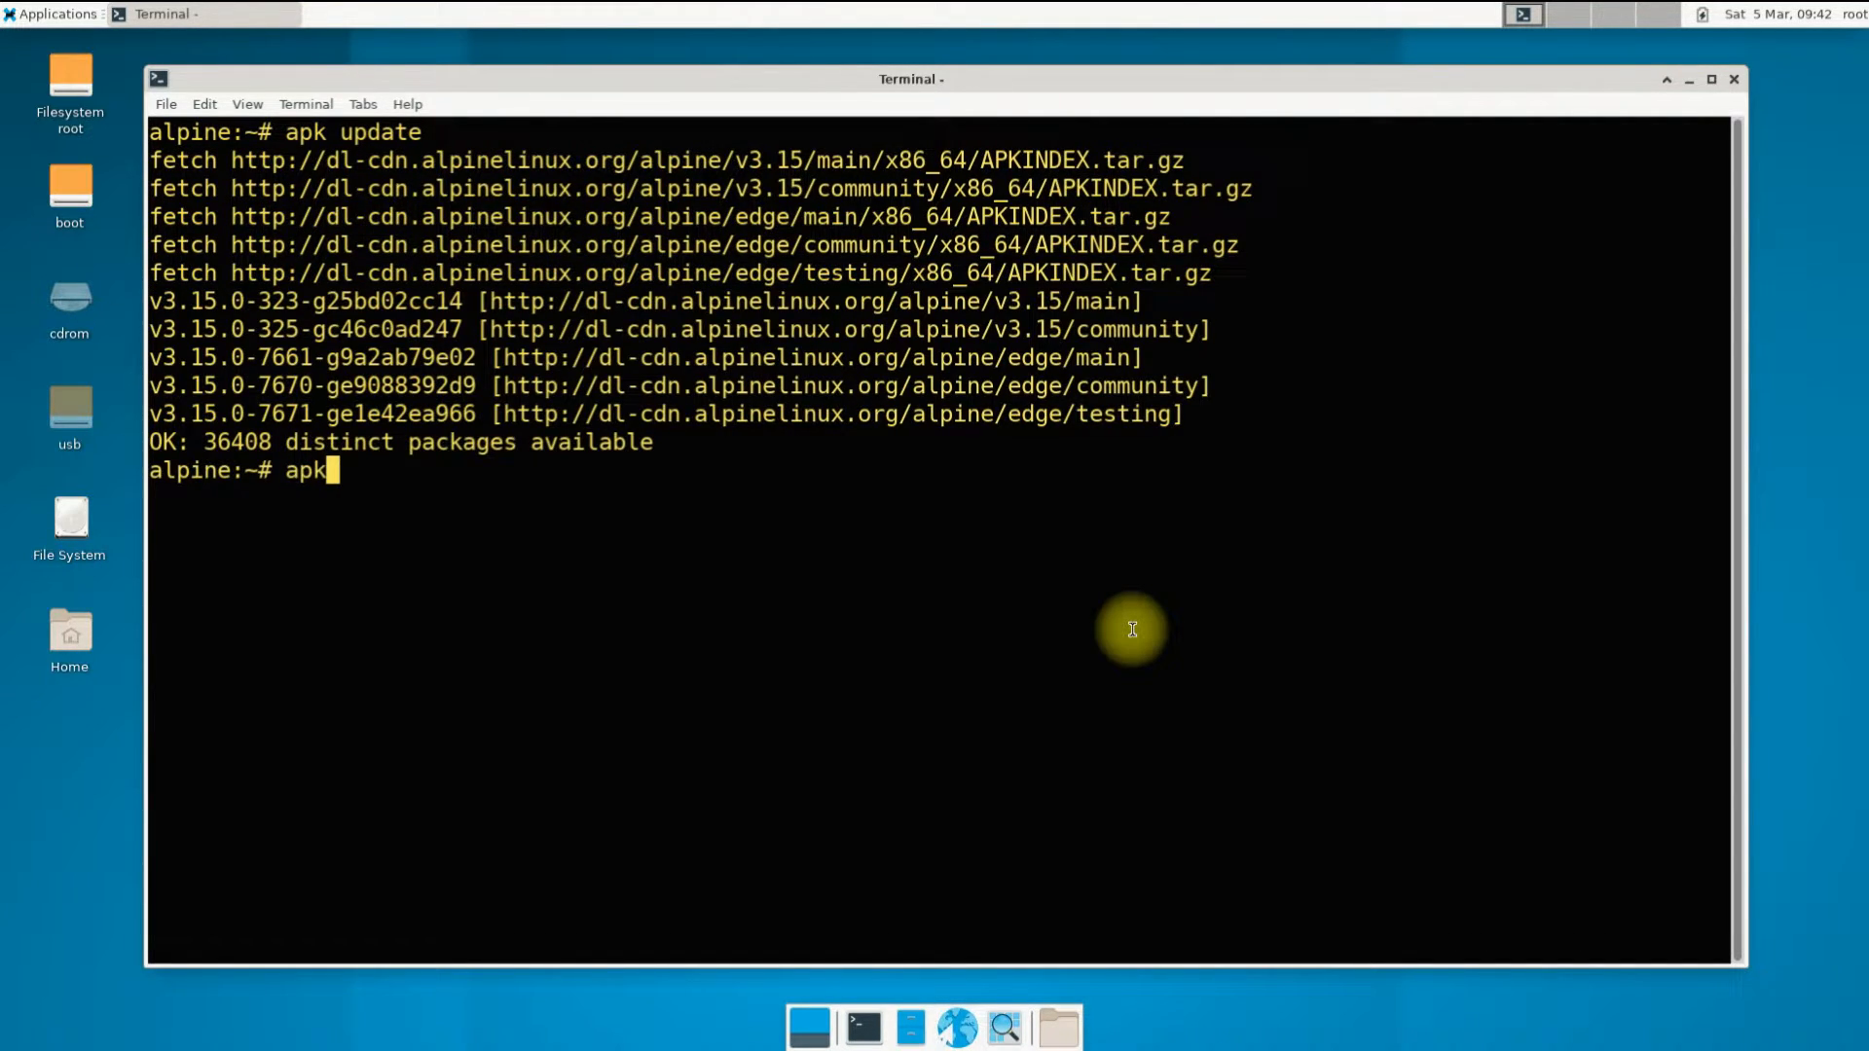
{"action": "type", "text": "search w"}
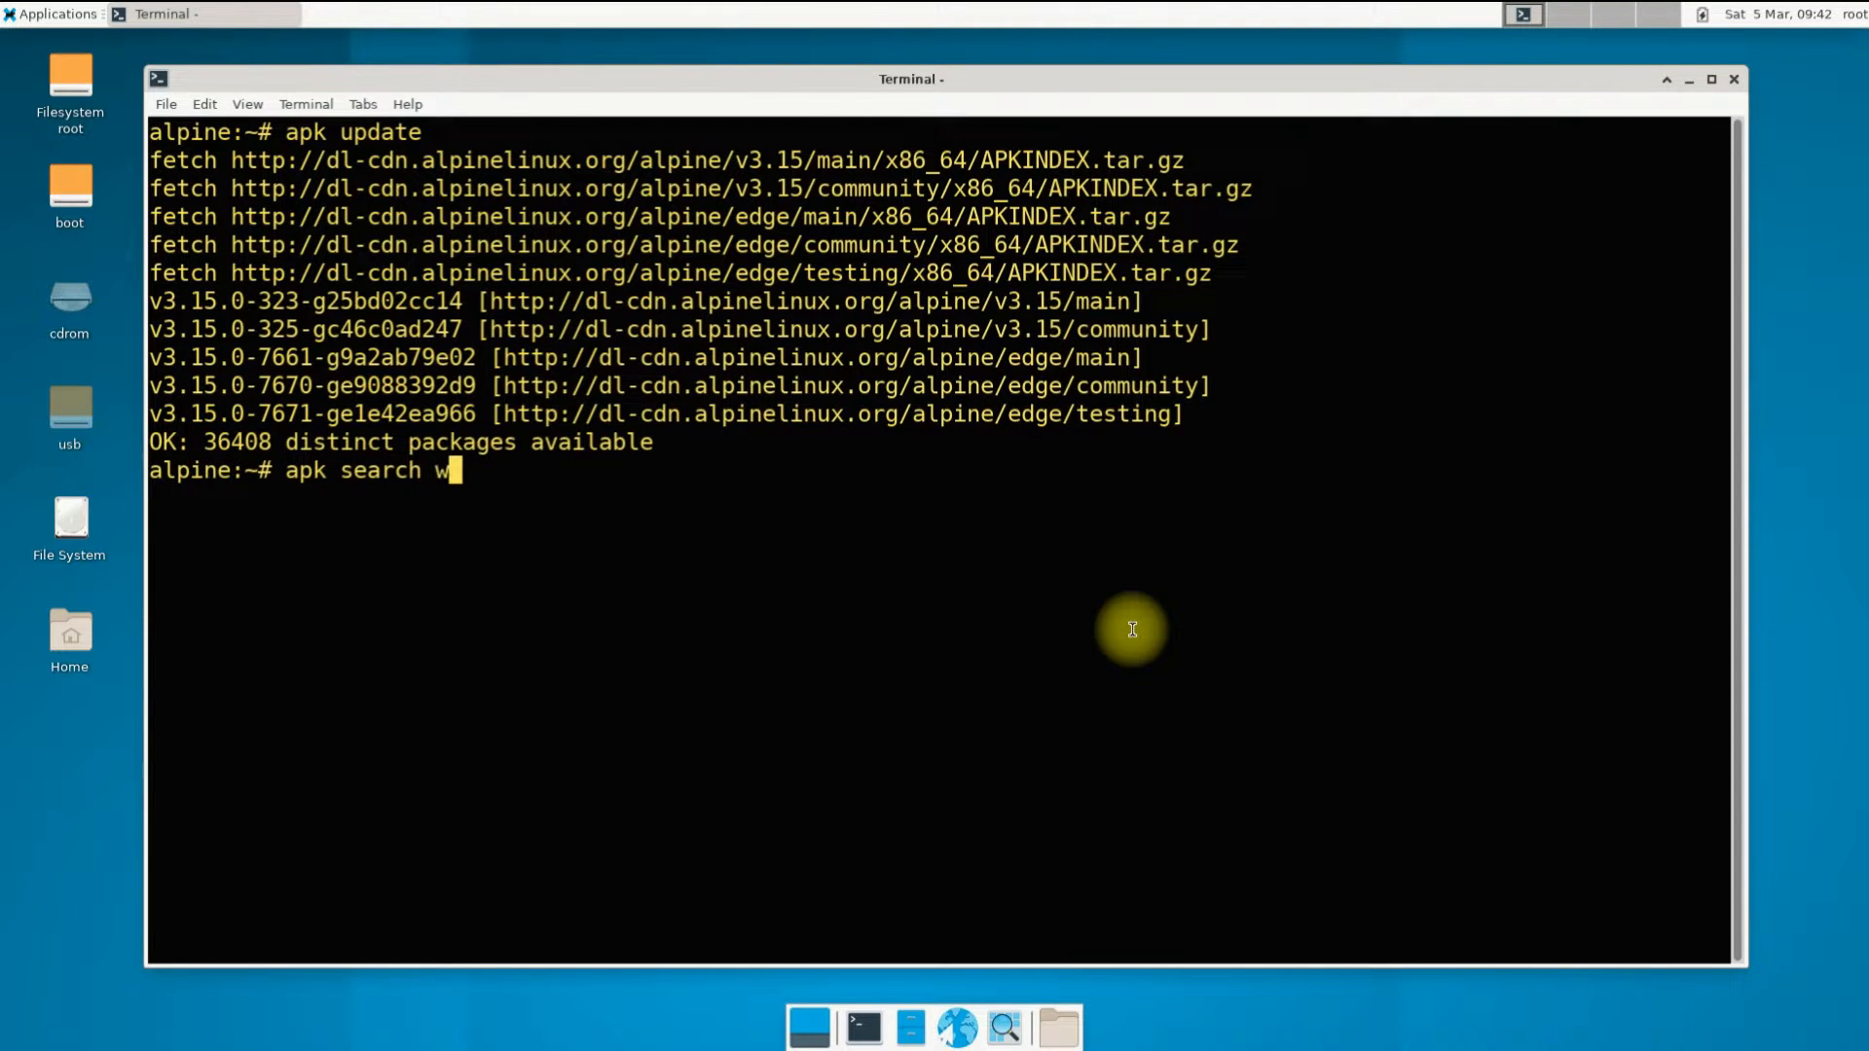
{"action": "type", "text": "ine"}
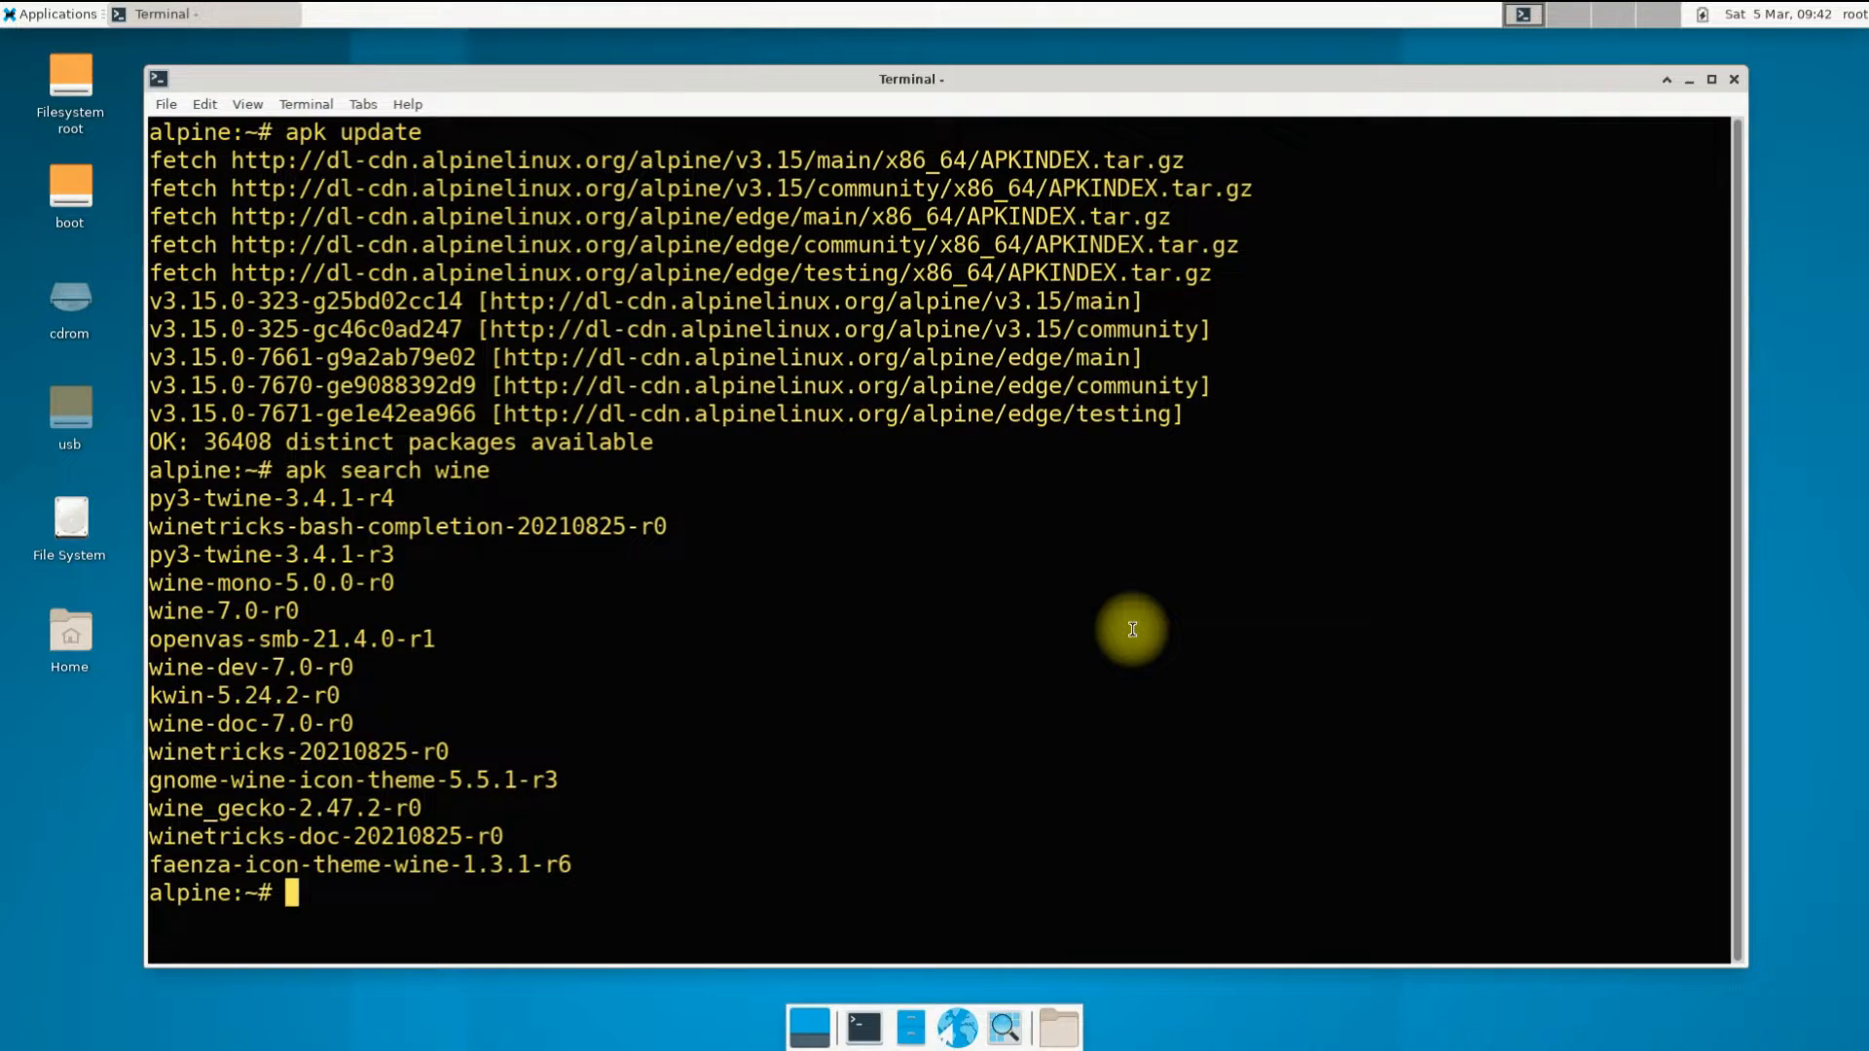
Highlight wine-7.0-r0 and wine-dev-7.0-r0 in the results, then clear the screen
{"action": "double_click", "coordinate": [224, 610]}
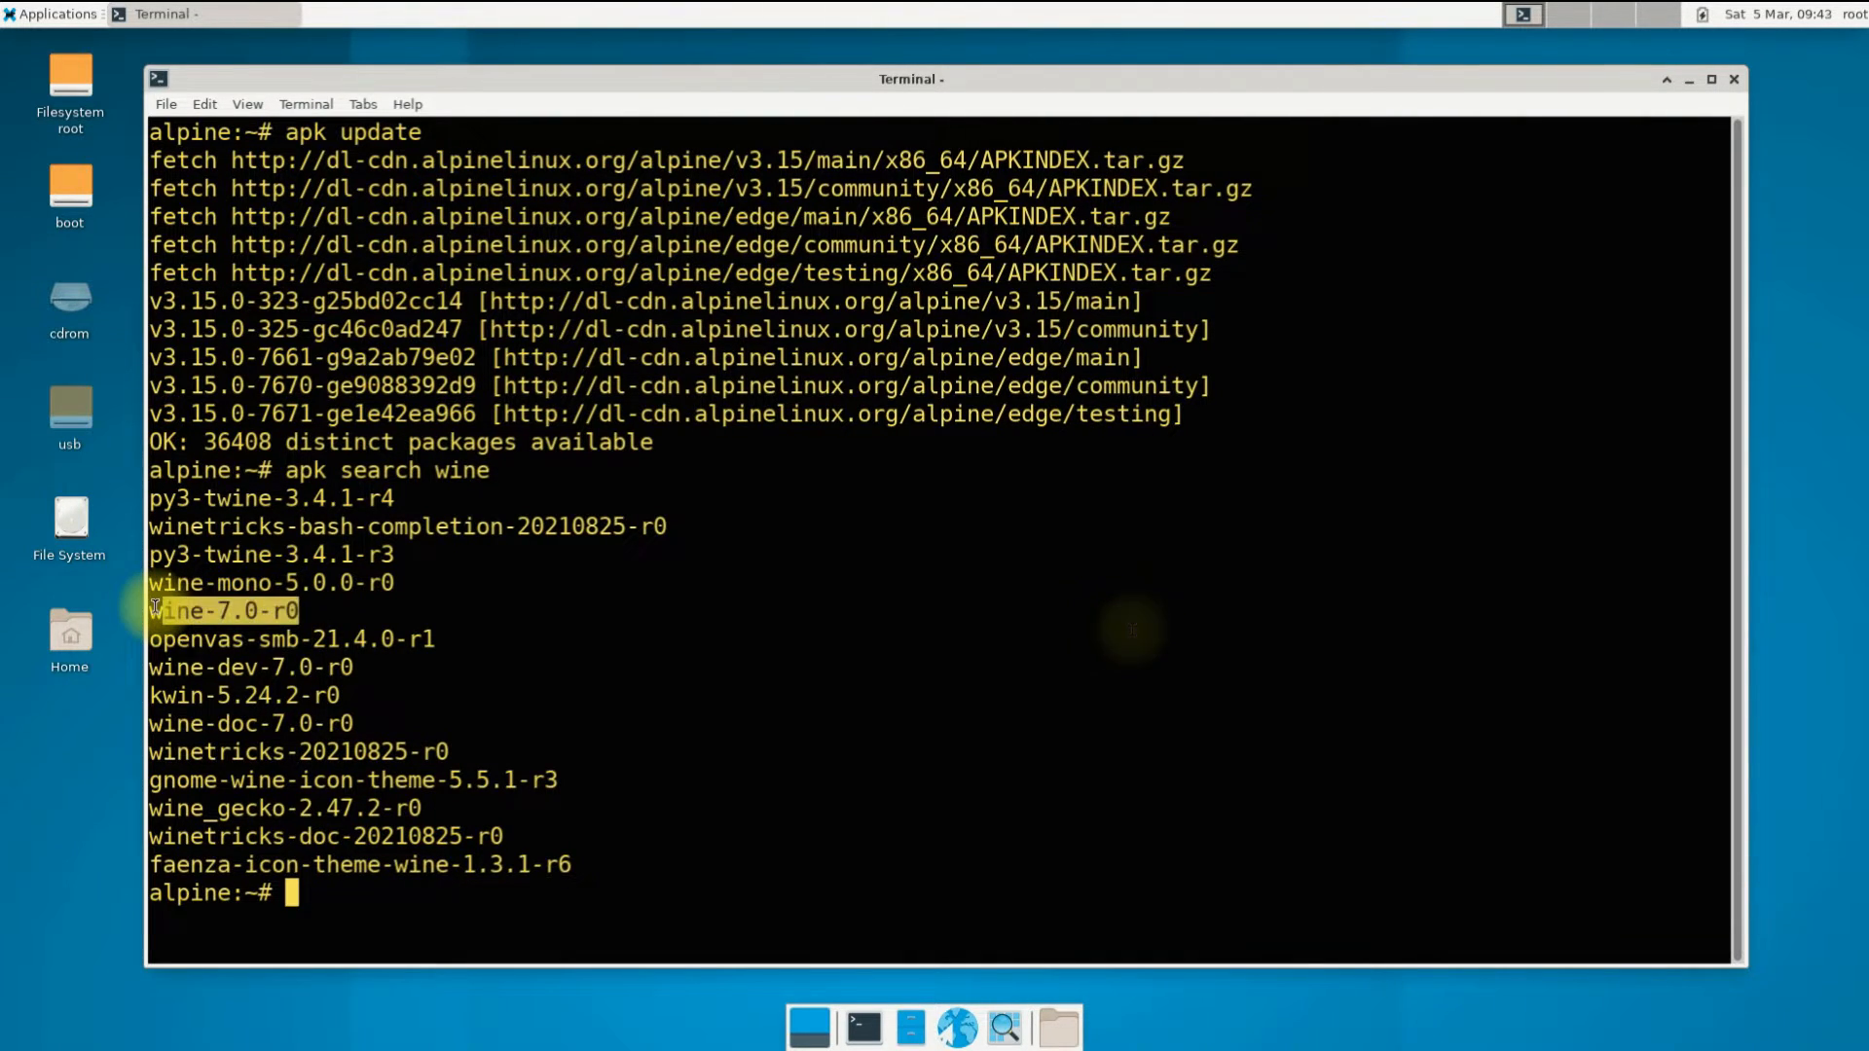
{"action": "double_click", "coordinate": [224, 610]}
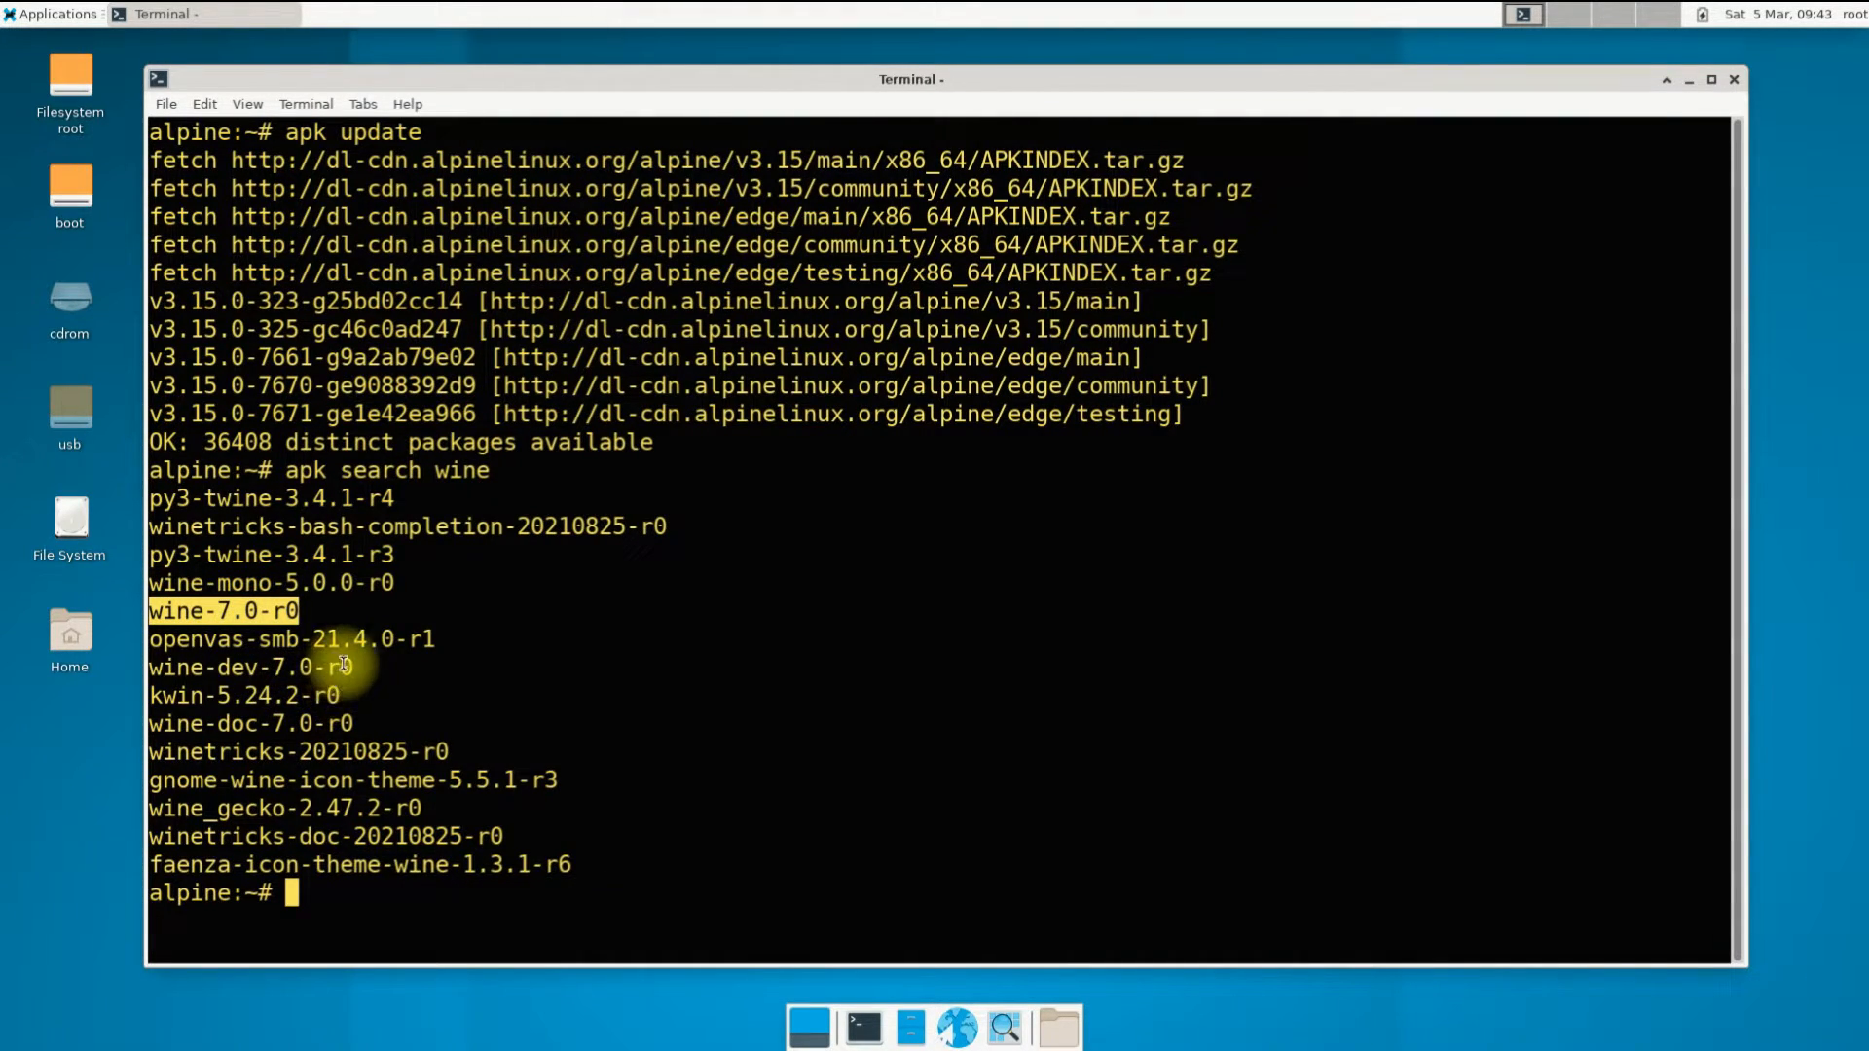
{"action": "double_click", "coordinate": [249, 667]}
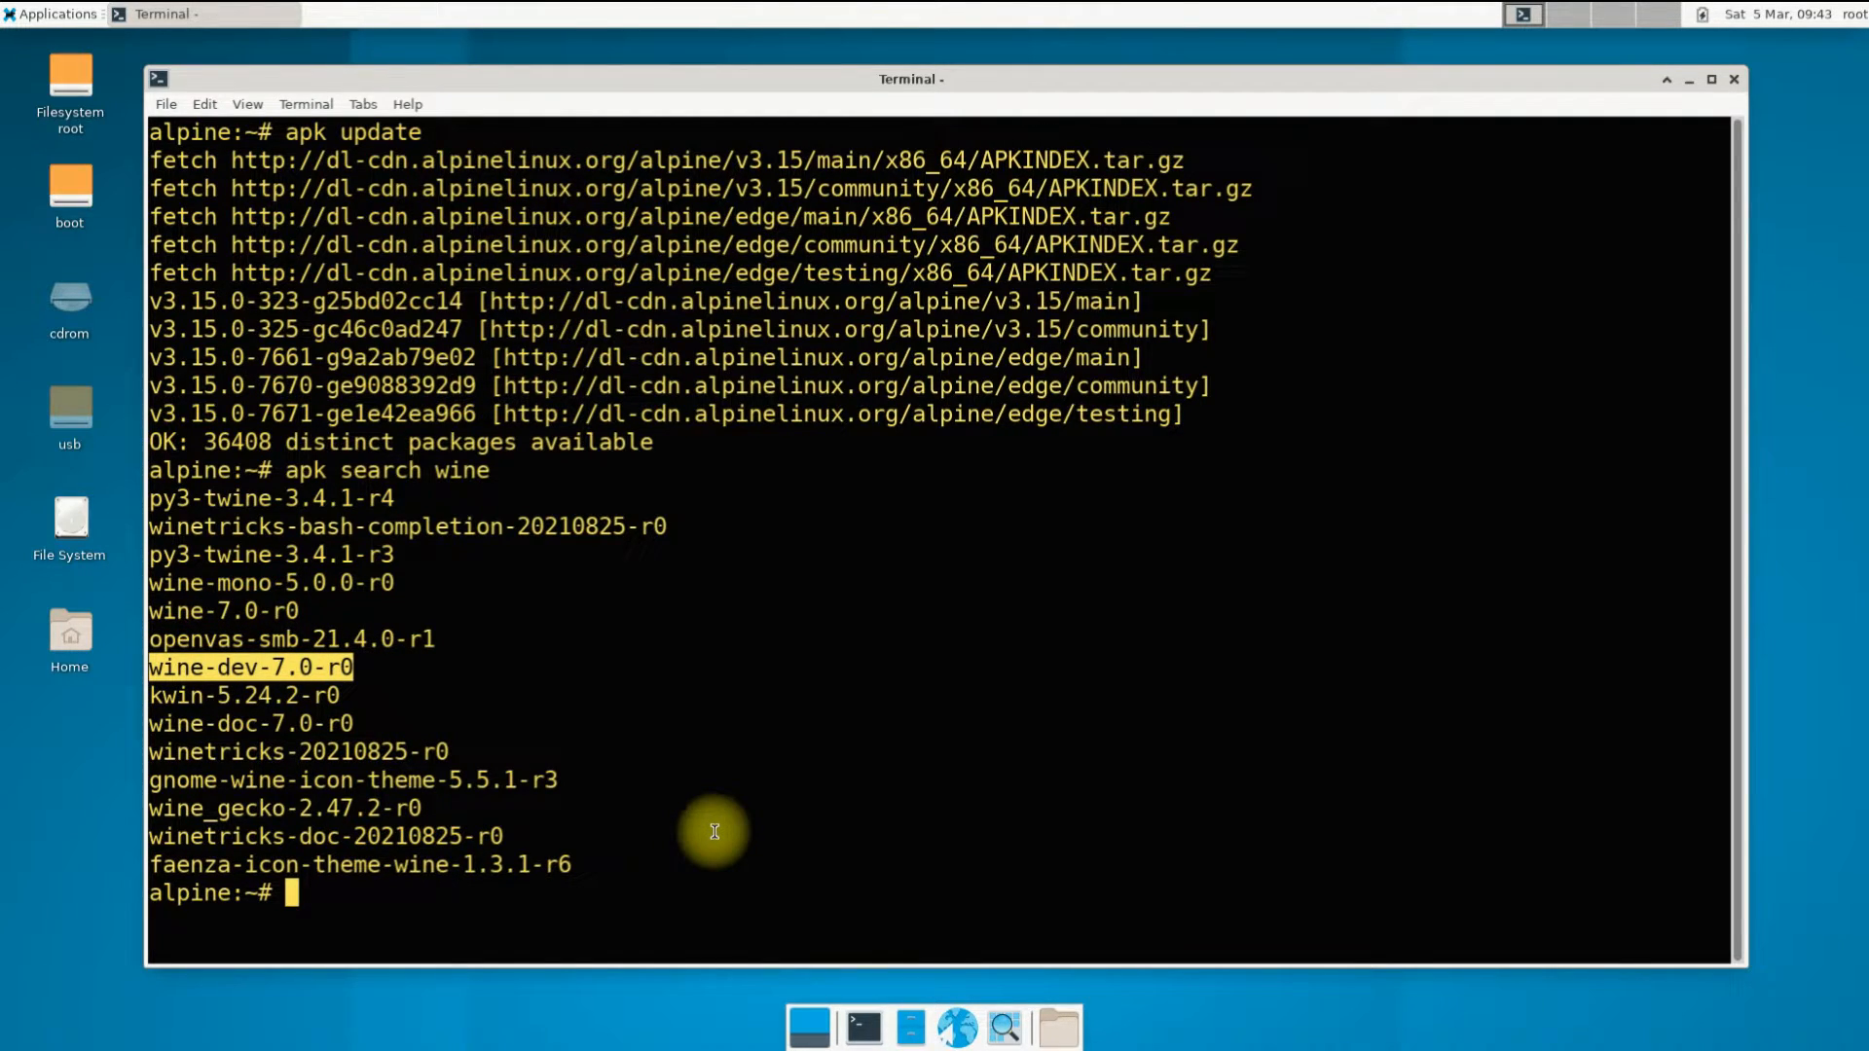
{"action": "type", "text": "c"}
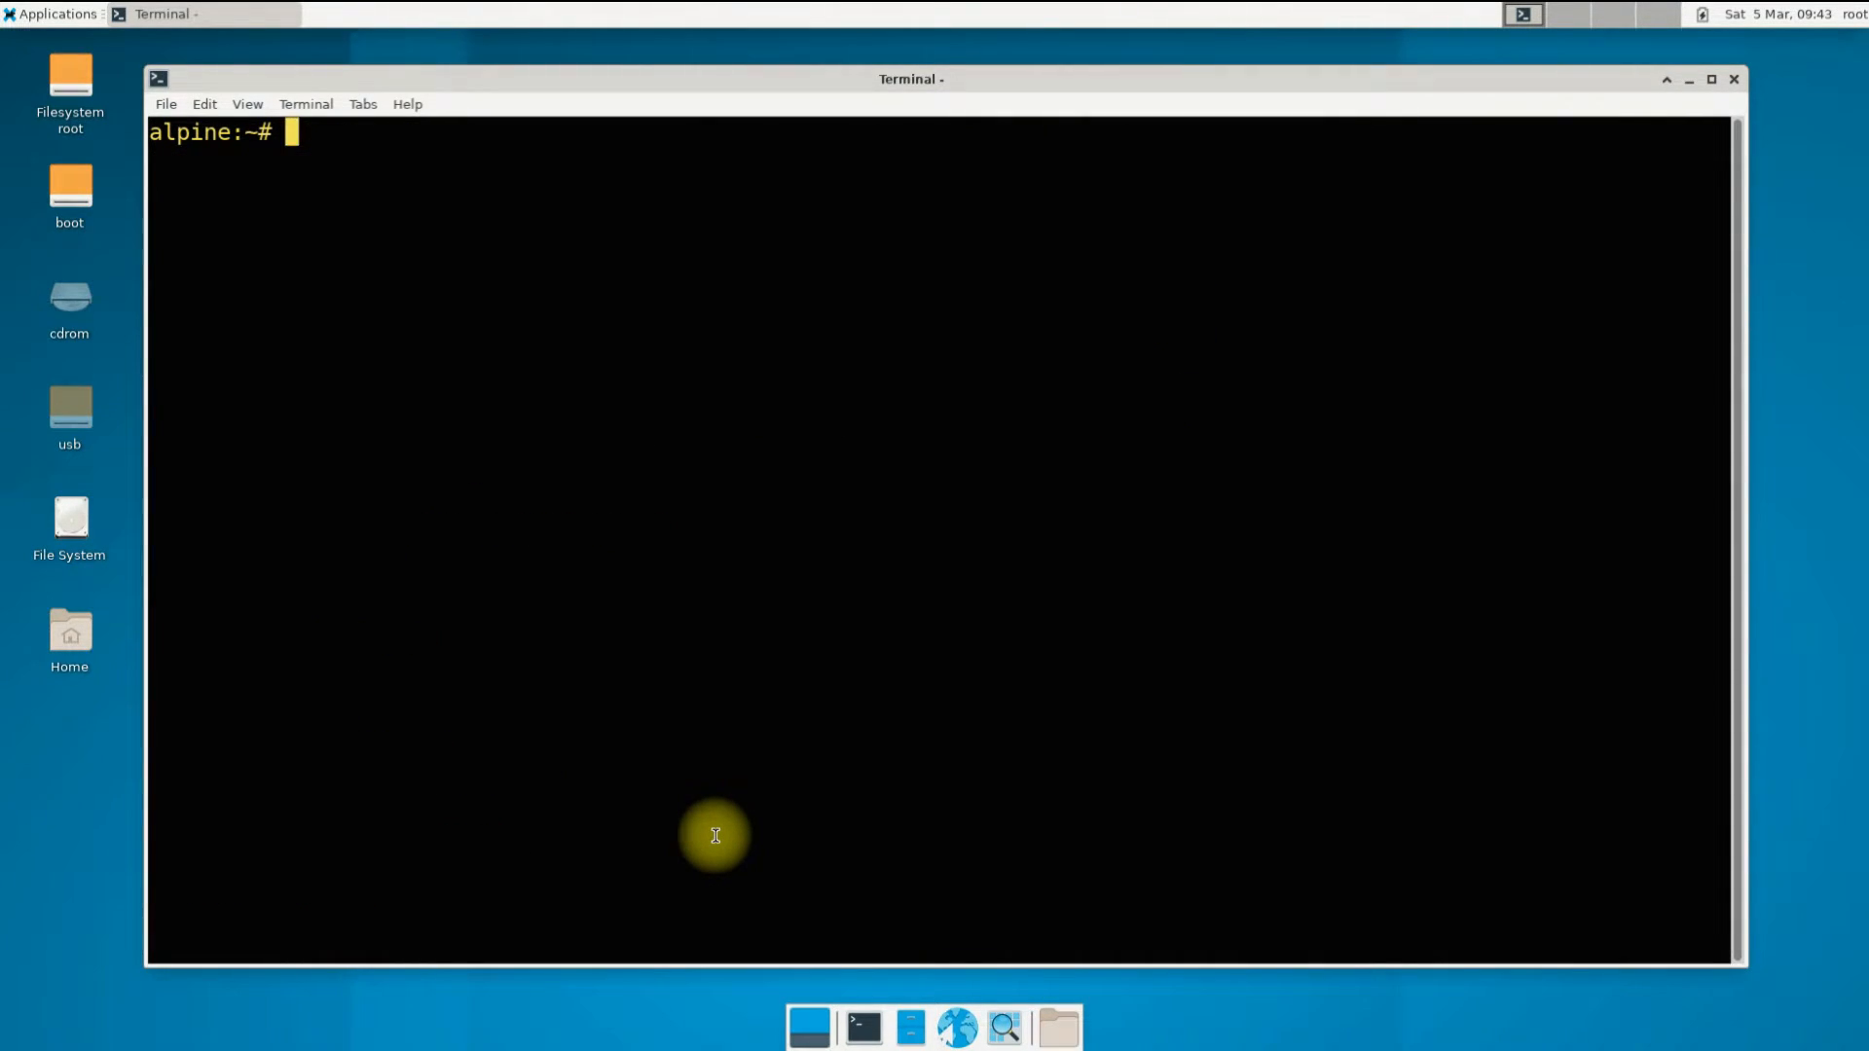
Run 'apk add wine' to install Wine 7.0 and its eight dependency packages
{"action": "type", "text": "apk add wine"}
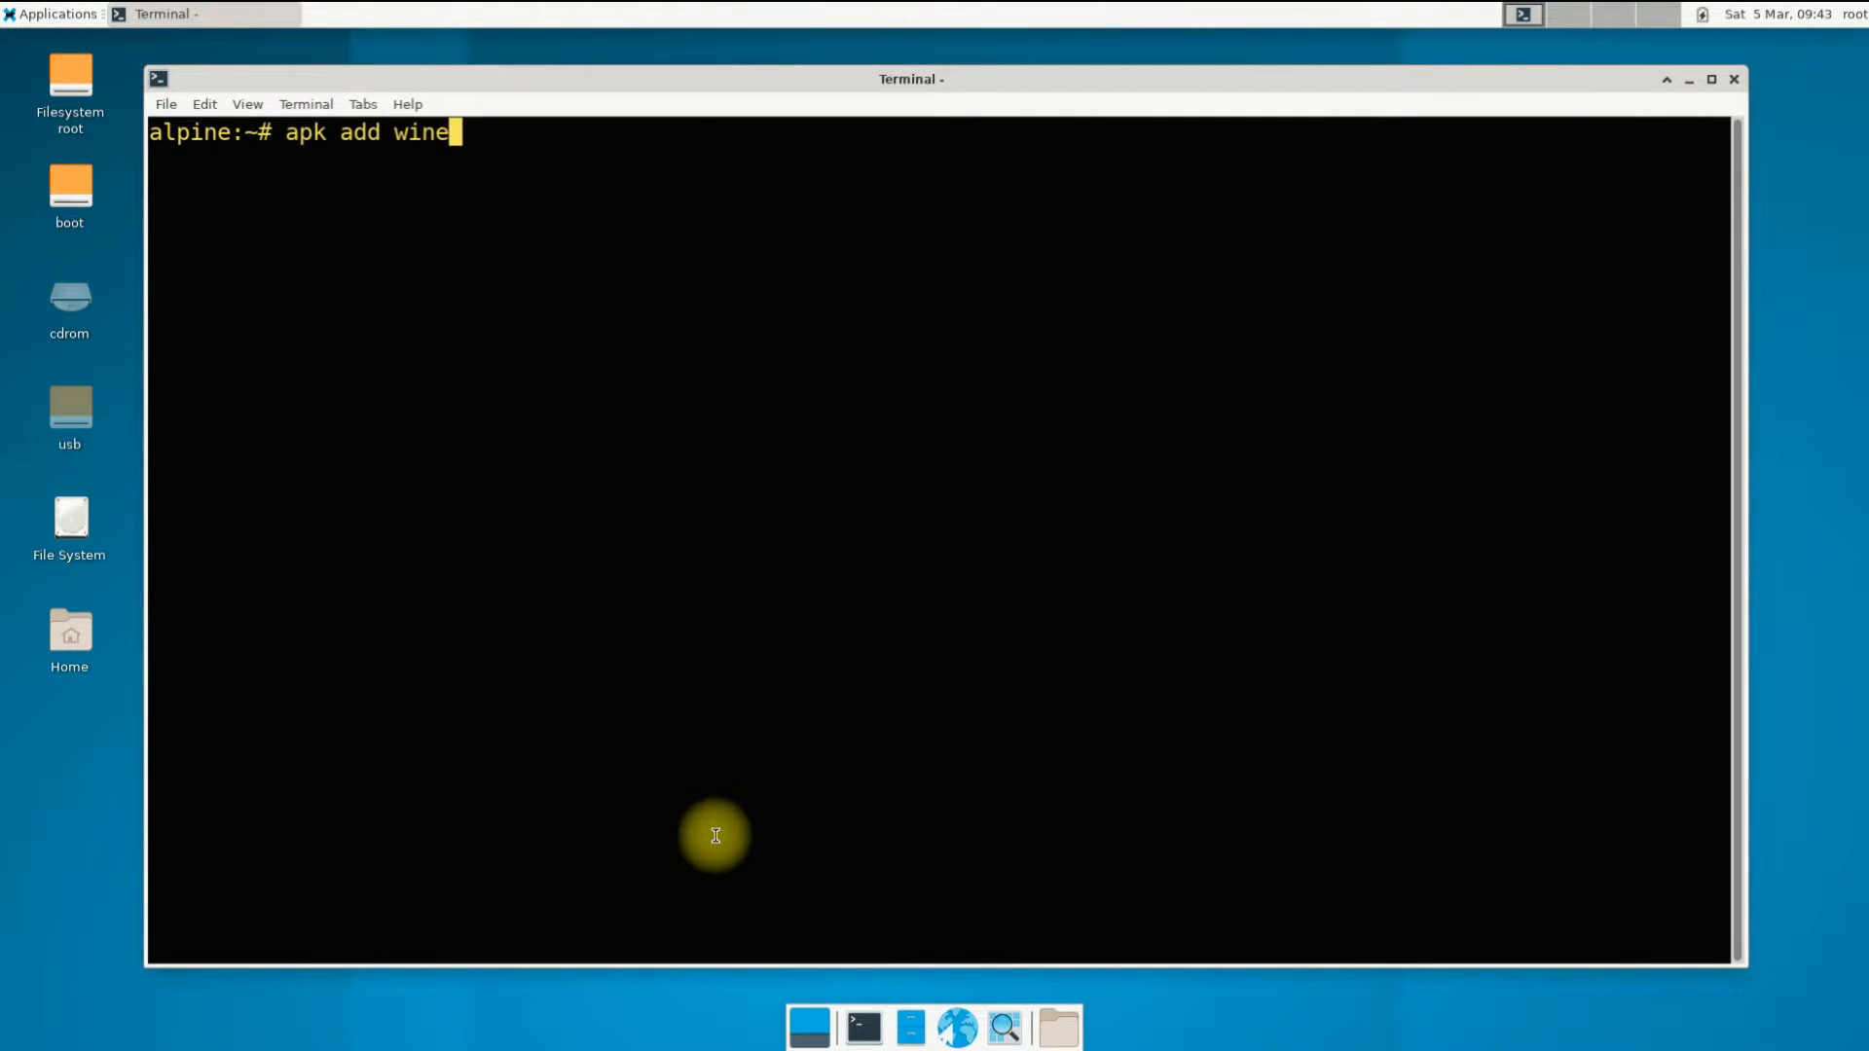
{"action": "key", "text": "Return"}
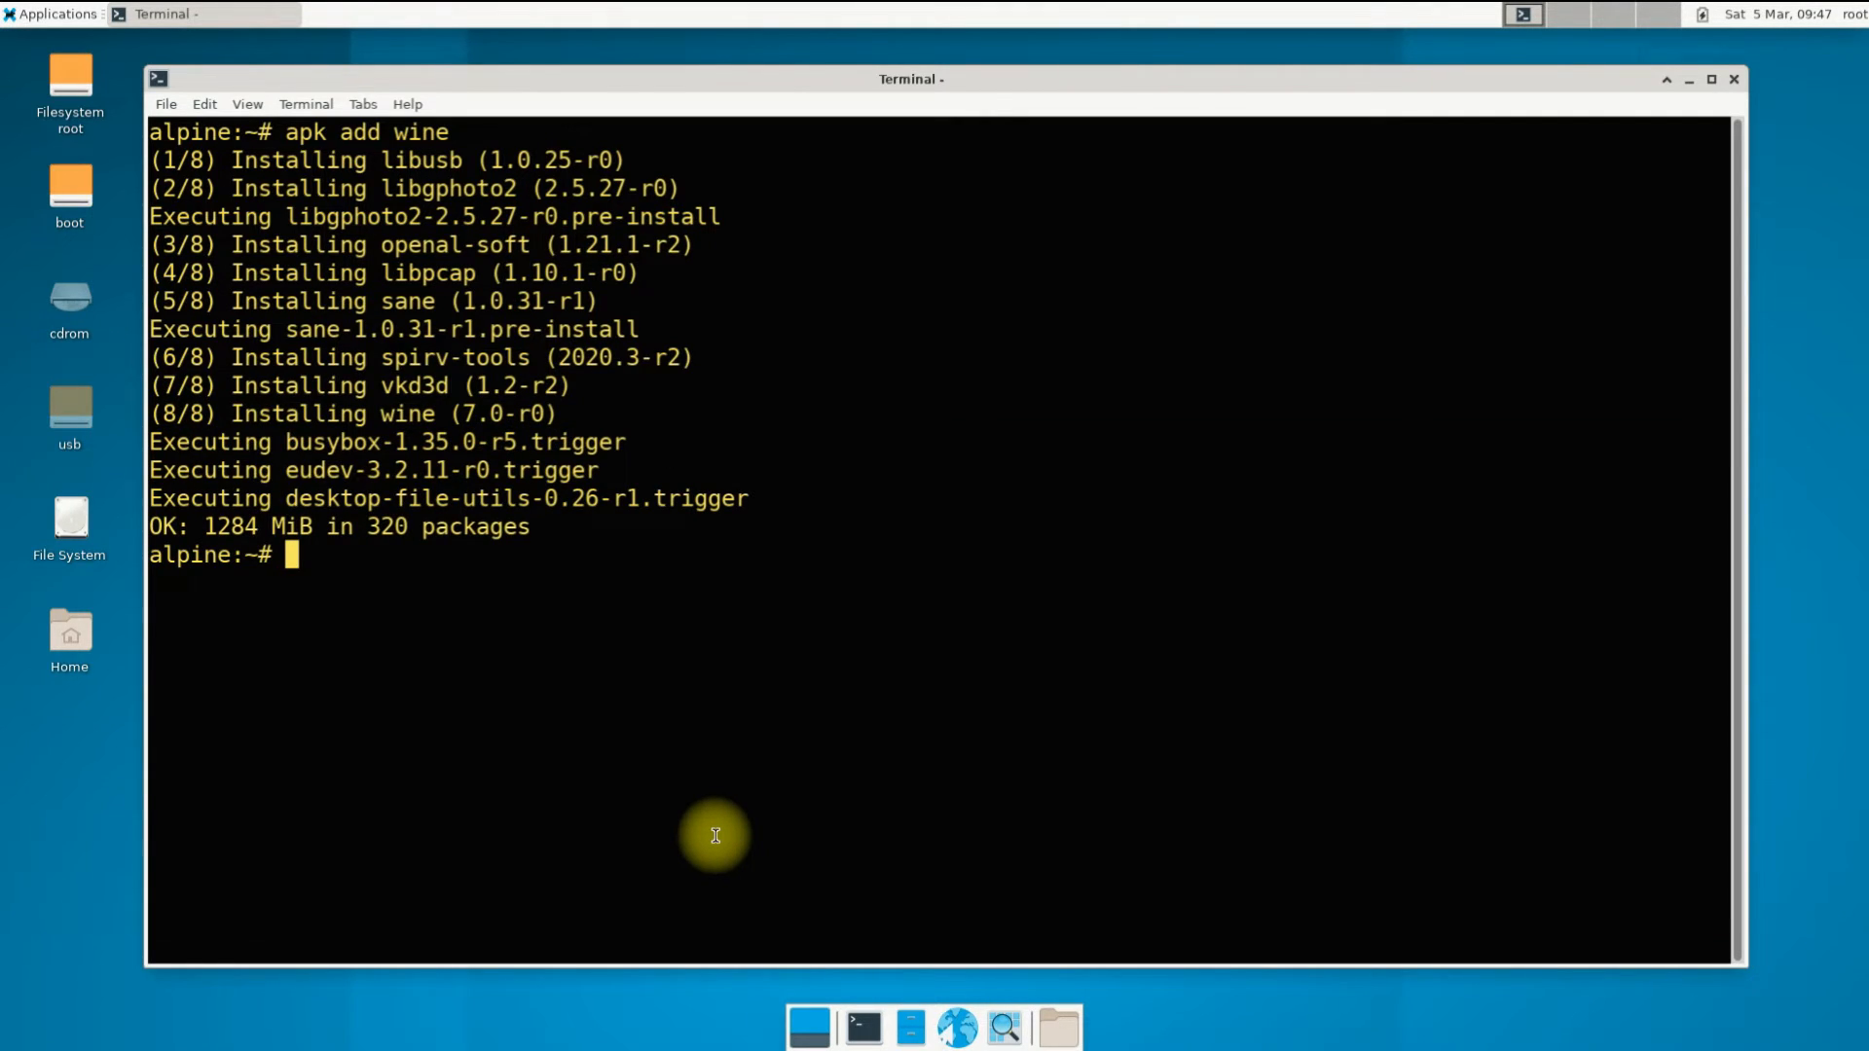
Clear the screen, run winecfg, and accept the Wine Mono Installer's Install prompt
{"action": "type", "text": "clear"}
{"action": "type", "text": "winecfg"}
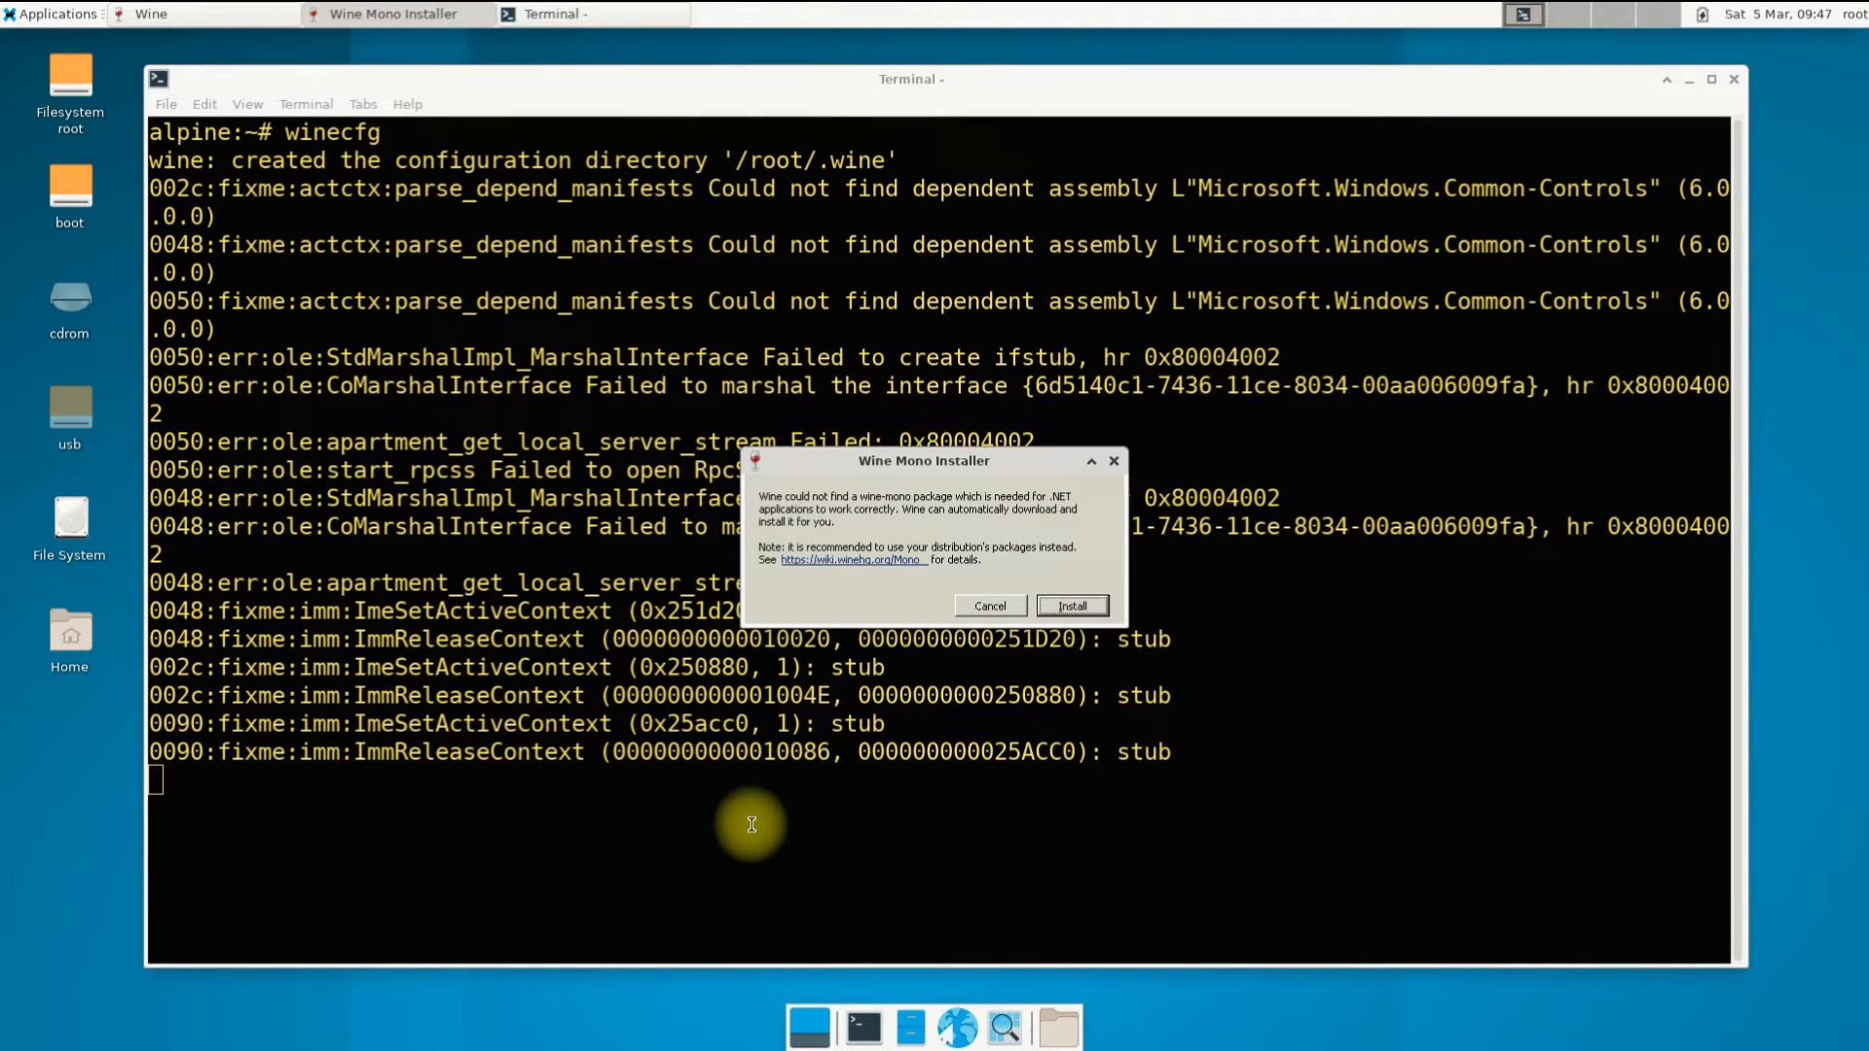
{"action": "left_click", "coordinate": [1072, 606]}
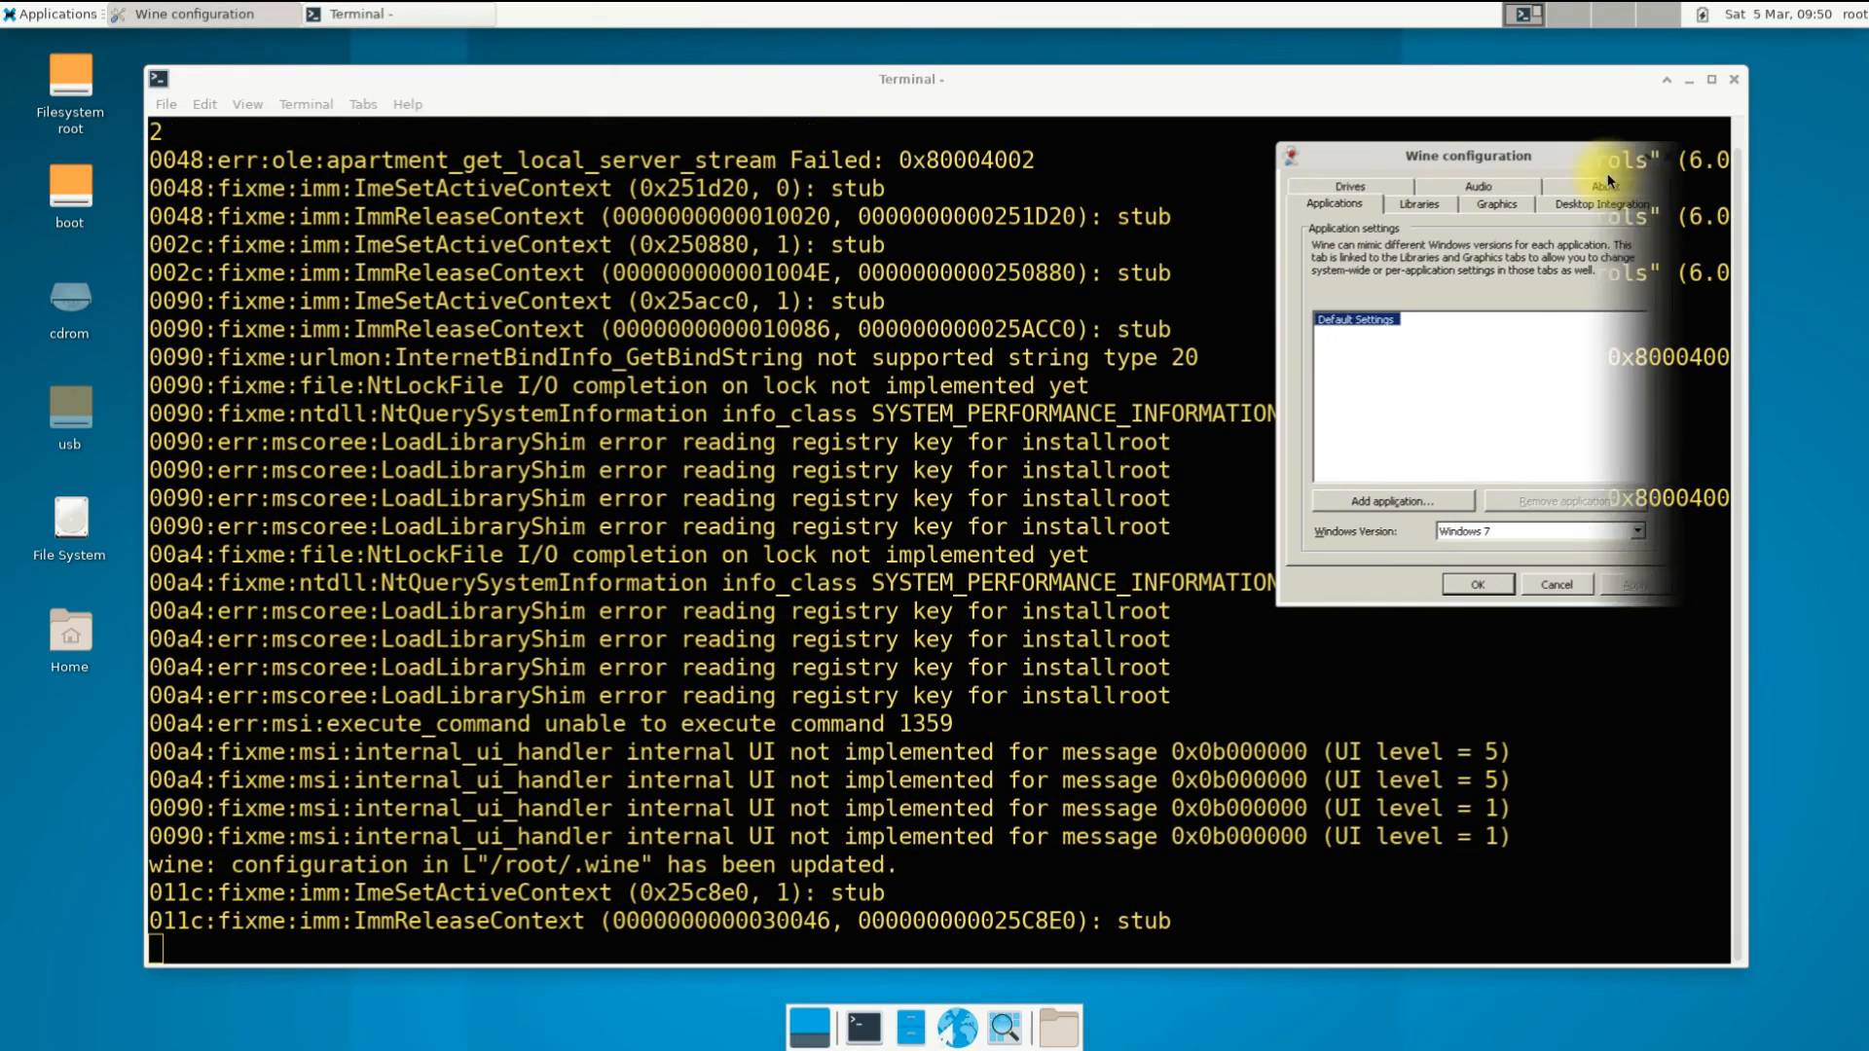
Check the About tab for Wine 7.0, then close Wine configuration with OK
{"action": "left_click", "coordinate": [1607, 185]}
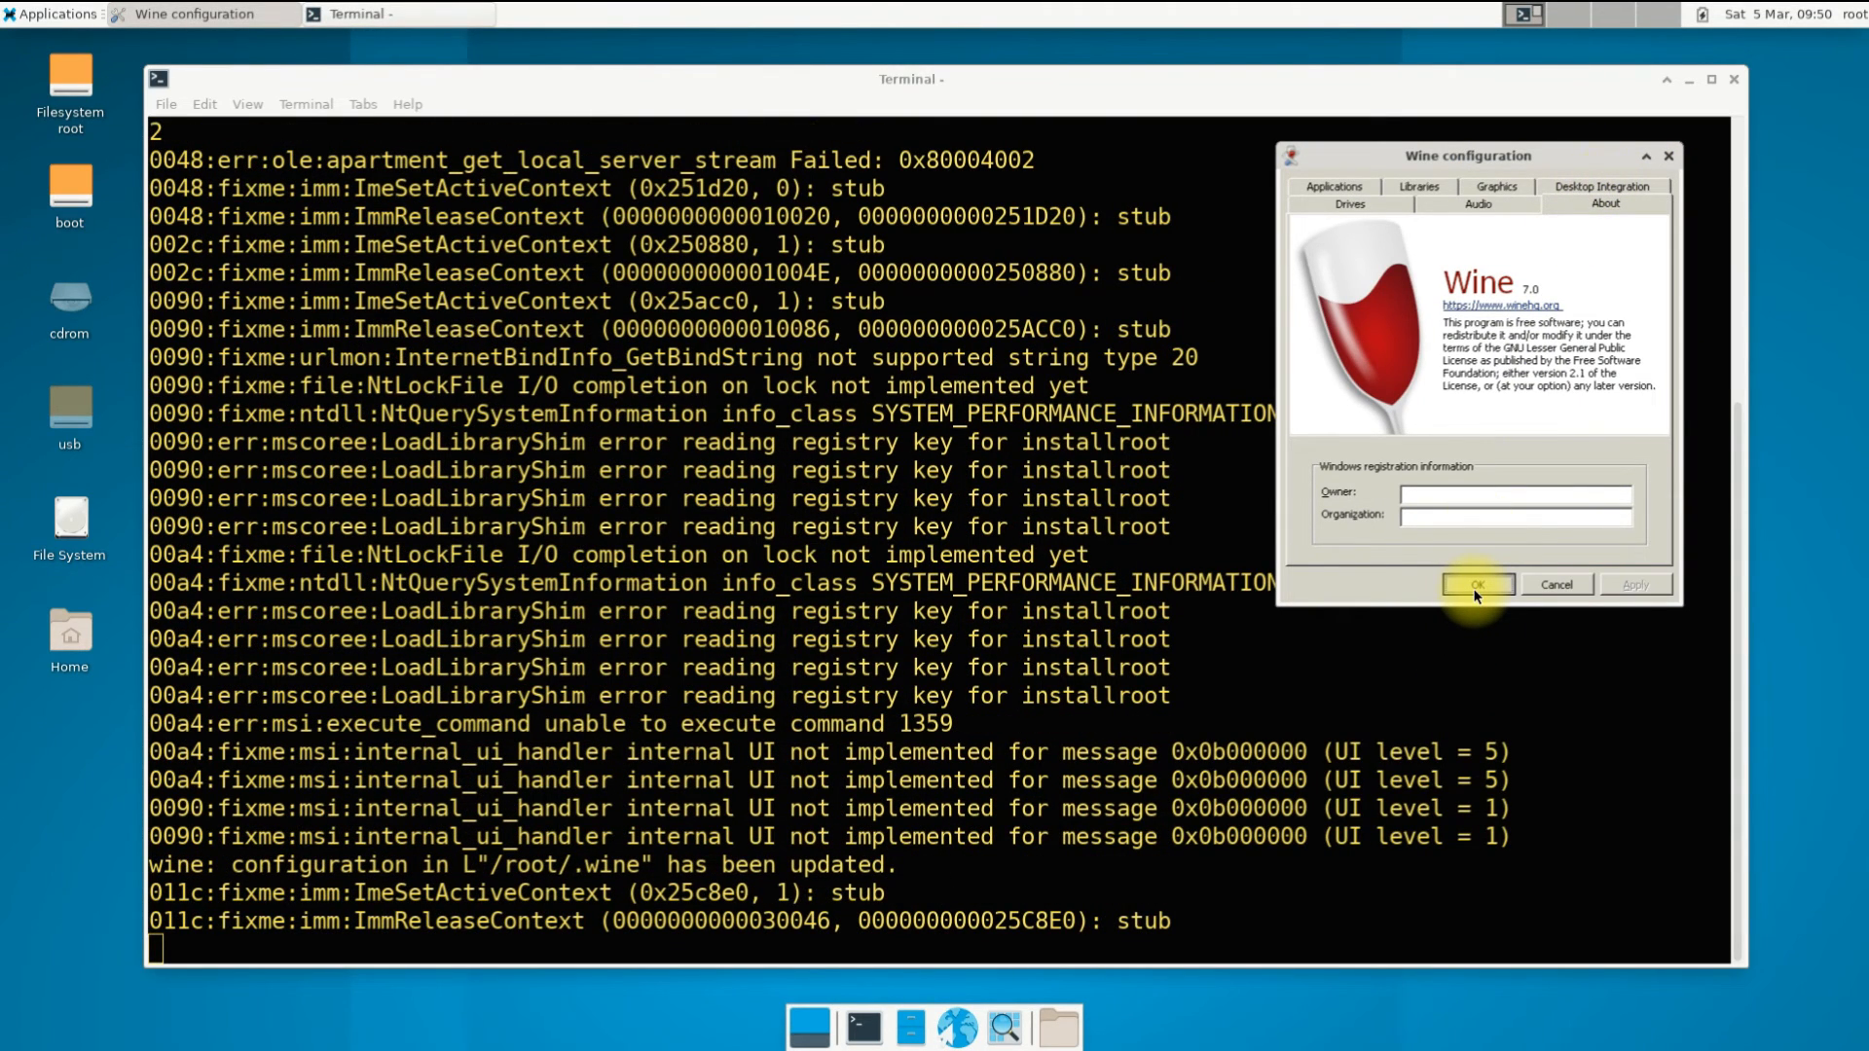
{"action": "left_click", "coordinate": [1478, 584]}
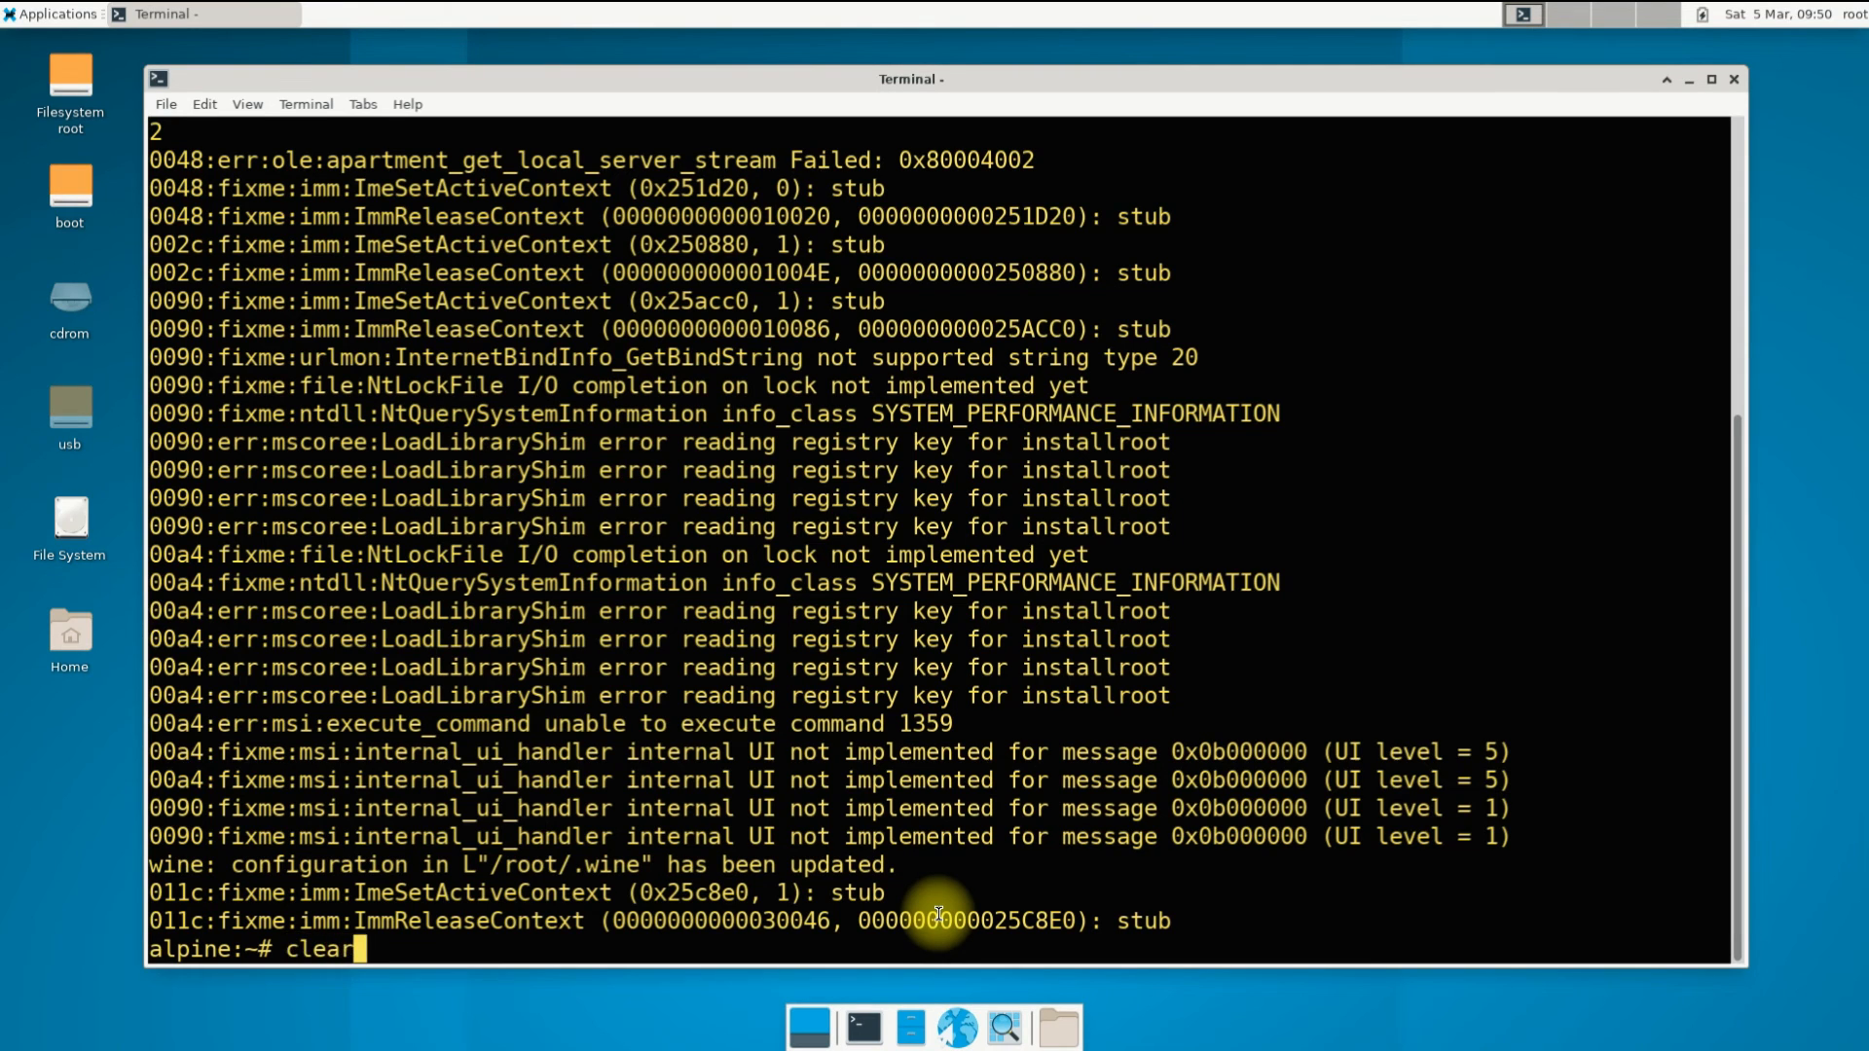